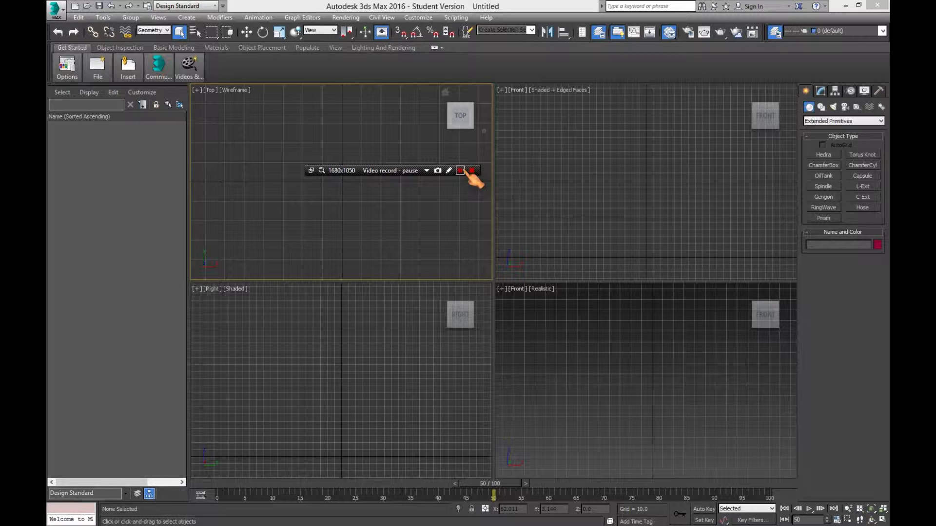
Step: Switch the Create panel's Object Type list from Extended Primitives to Standard Primitives
click(460, 170)
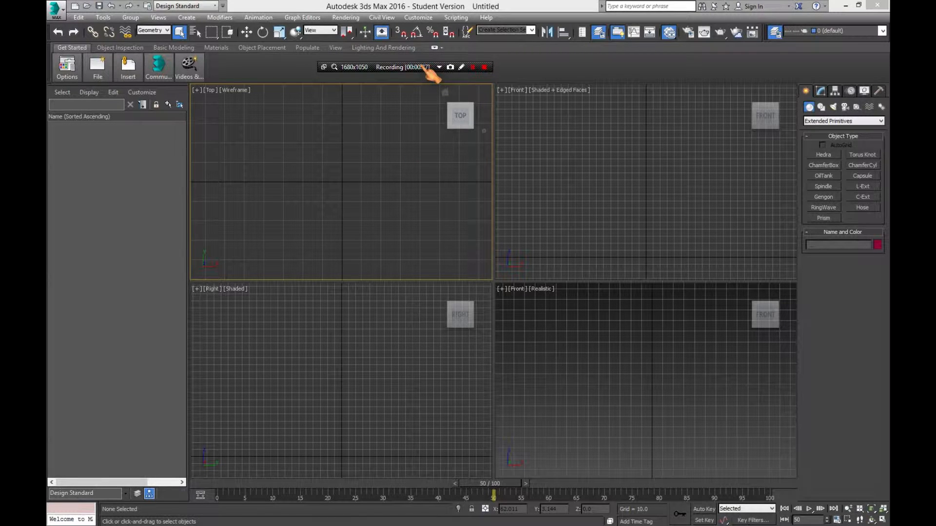
click(842, 121)
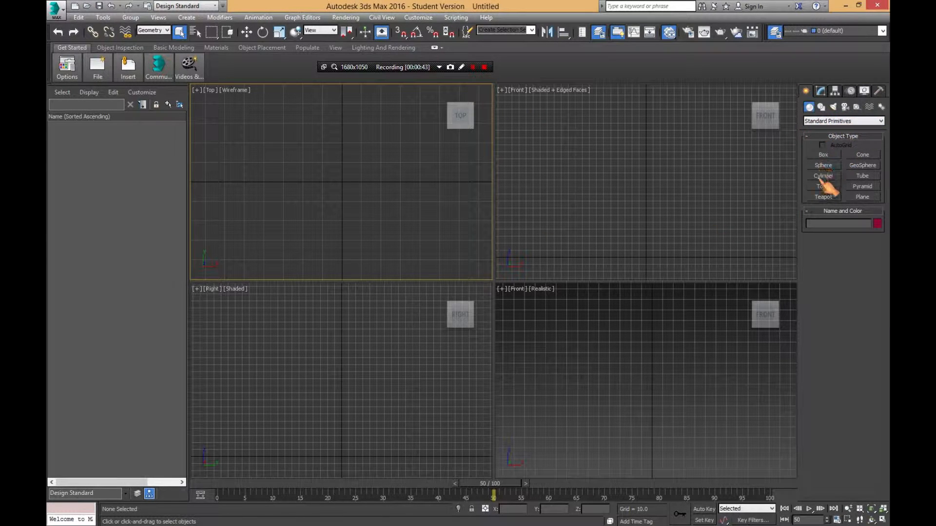
Step: Draw Sphere001 at the origin in the Top view, then return the time slider to frame 0
click(824, 165)
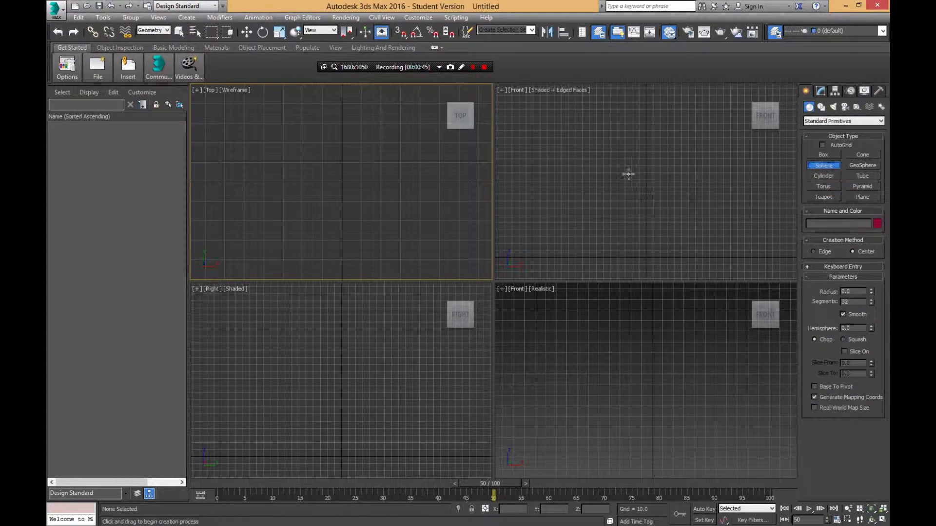
drag(627, 174, 657, 203)
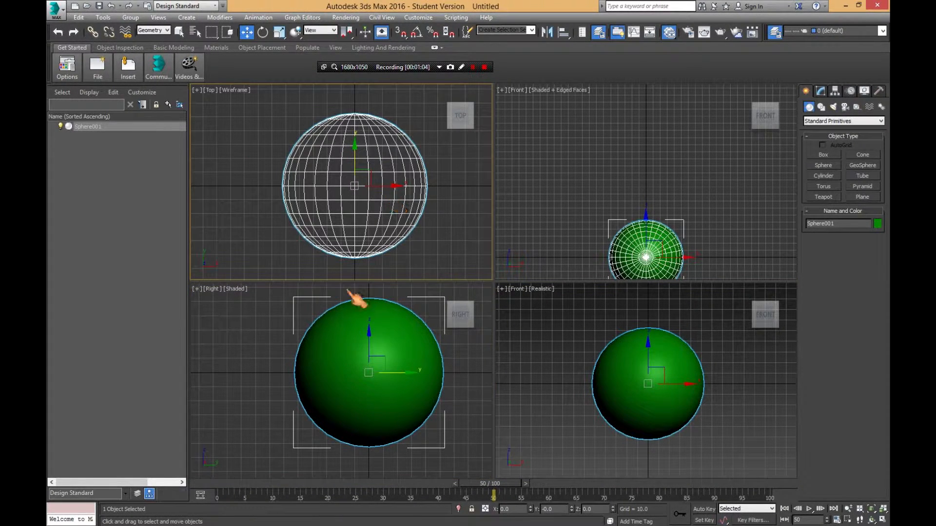
drag(494, 496, 216, 495)
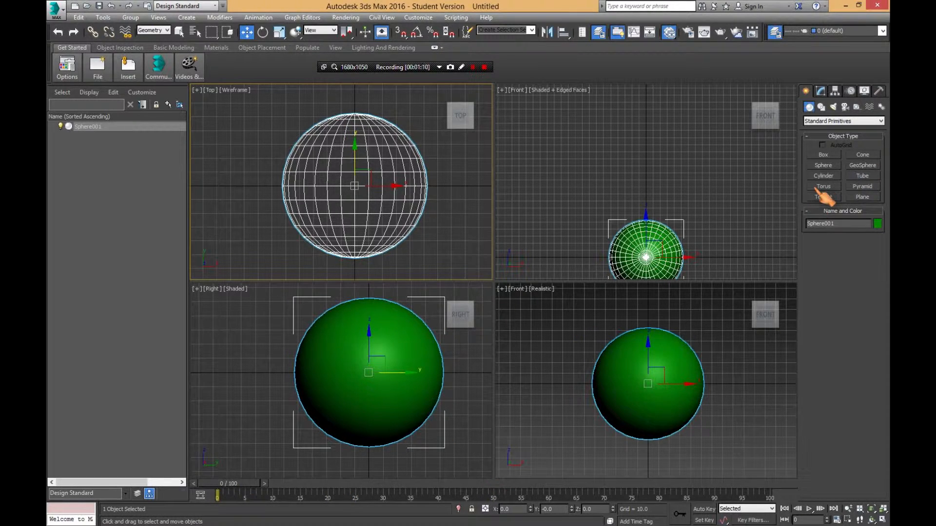
Step: Draw Torus001 in the Front view as an upright ring around the sphere
click(824, 186)
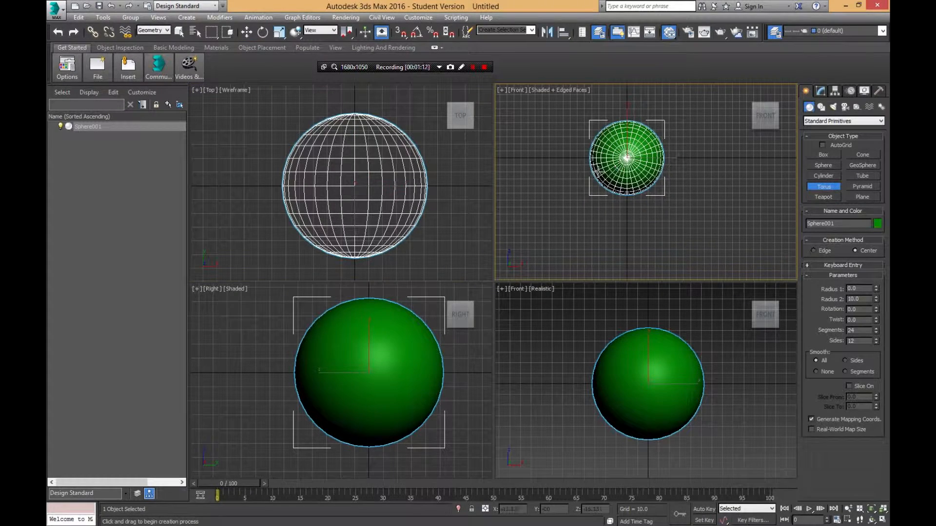
drag(626, 158, 600, 179)
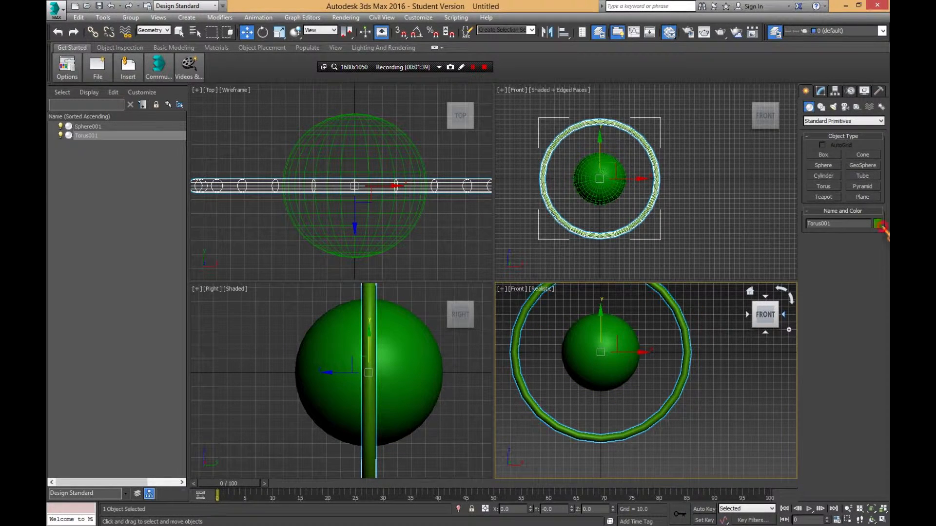
Step: Set Torus001's object colour to red in the Object Color dialog
click(878, 223)
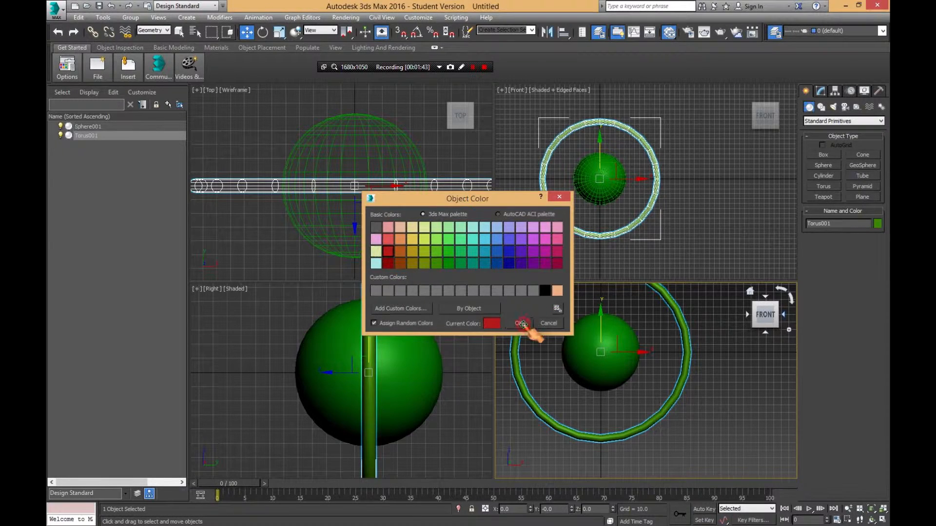
click(521, 323)
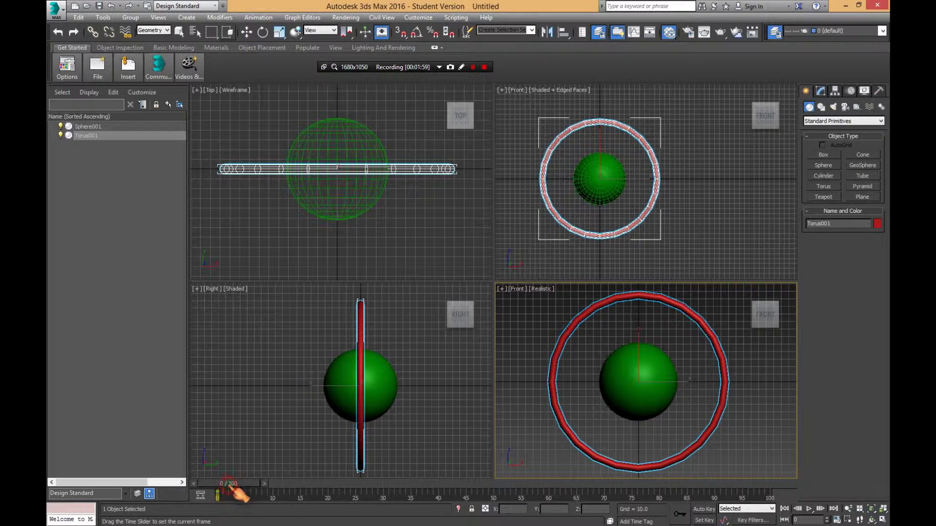
Step: Move the time slider to frame 50
drag(221, 484, 299, 484)
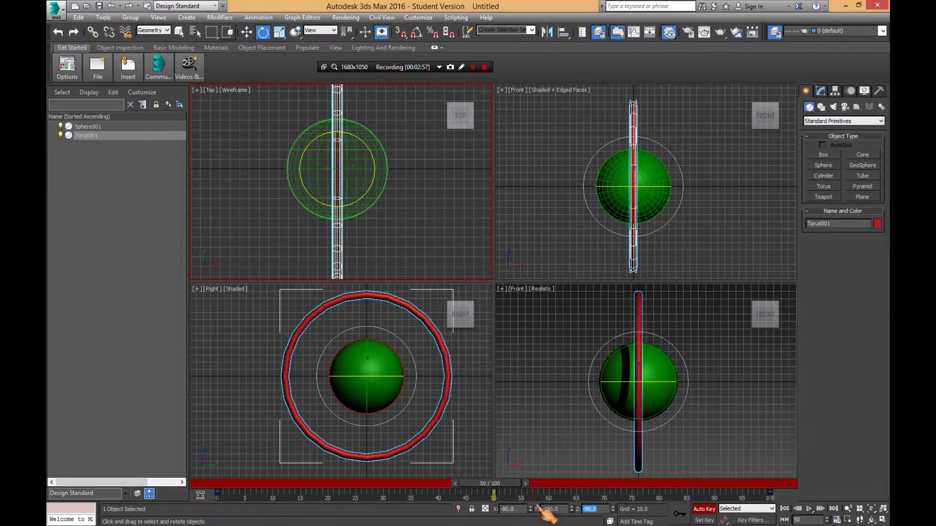
Step: Scrub the timeline to preview the torus rotation between frames 0 and 50
click(376, 388)
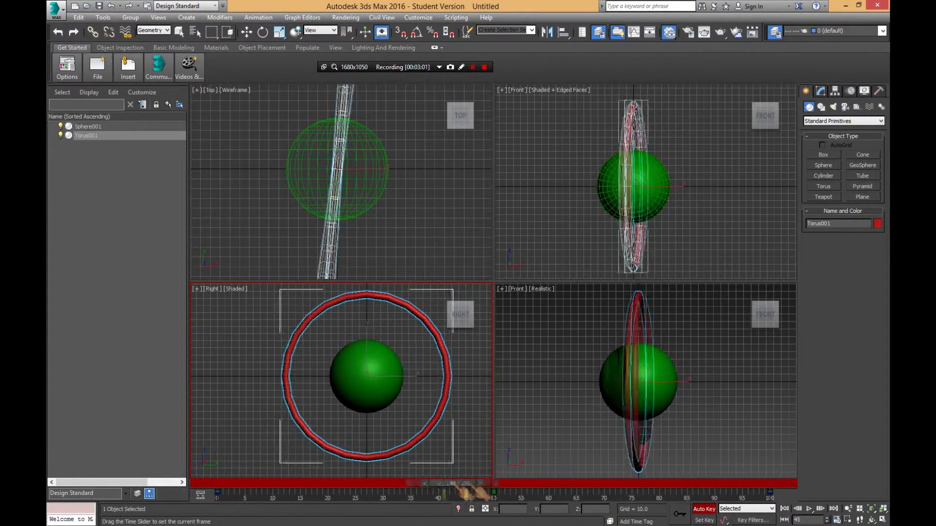
drag(445, 484, 409, 483)
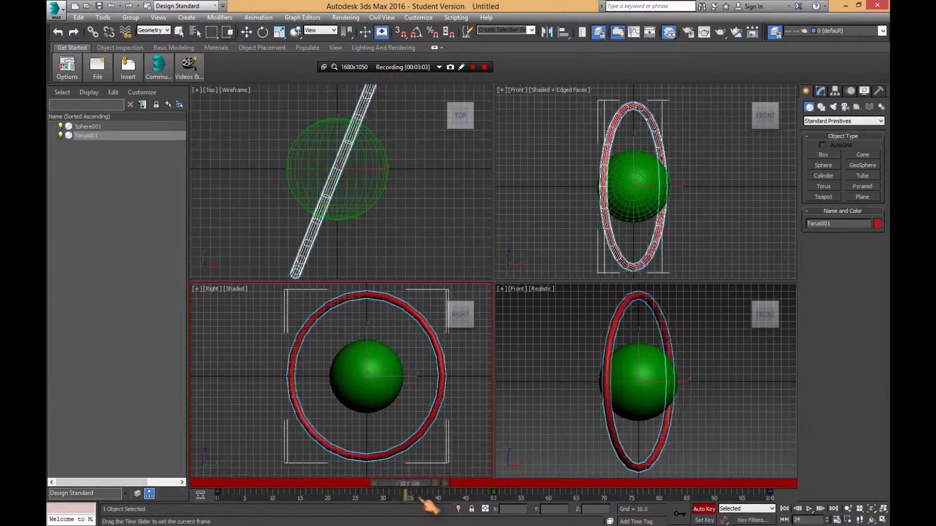
drag(412, 484, 704, 483)
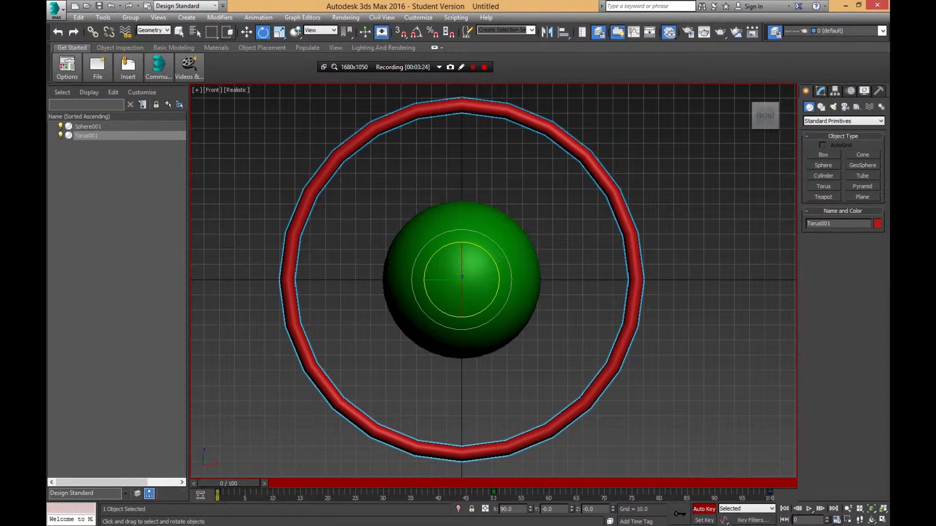
Step: Restore the four-viewport layout with Alt+W
click(808, 509)
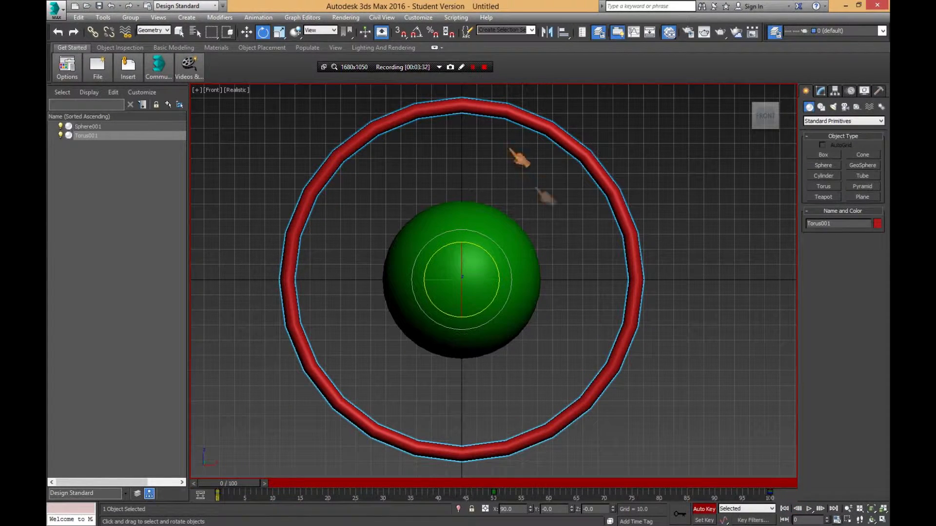
key(alt+w)
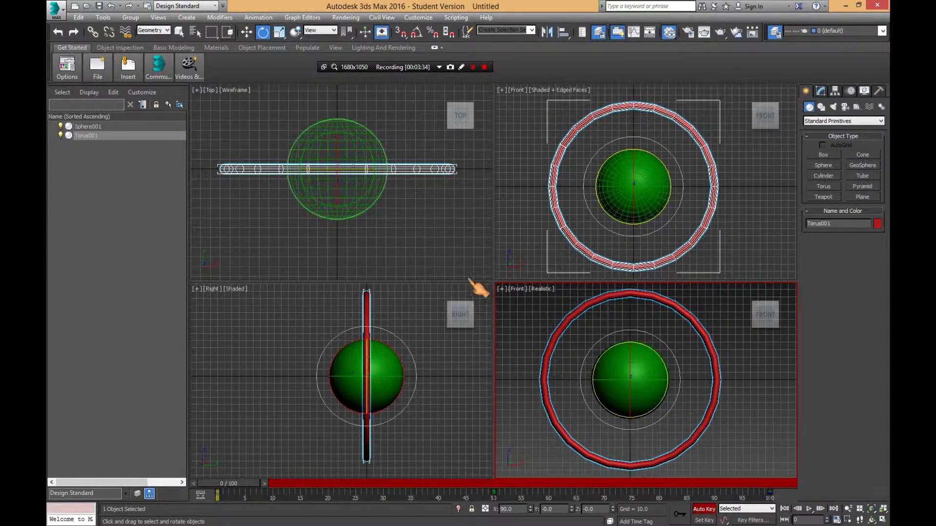
Step: Select Sphere001, go to frame 50, and switch to Select and Uniform Scale
click(88, 126)
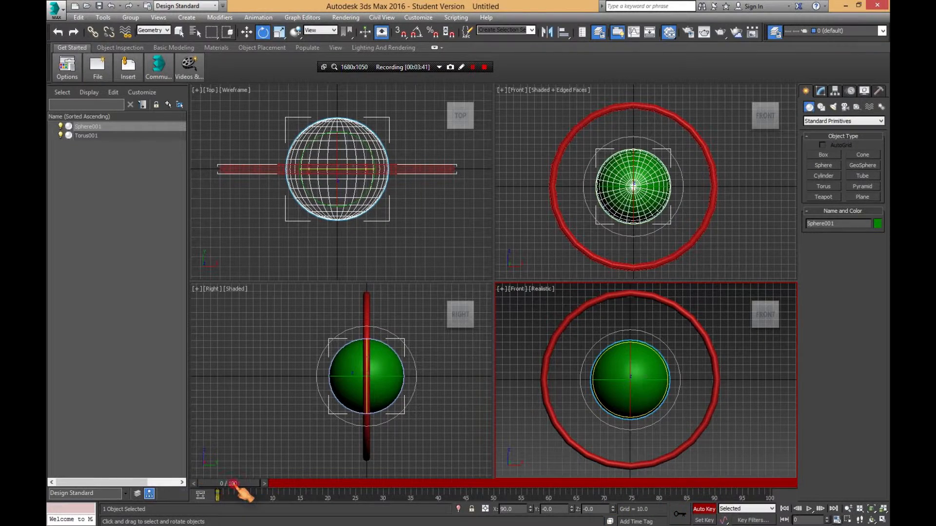
drag(221, 484, 771, 484)
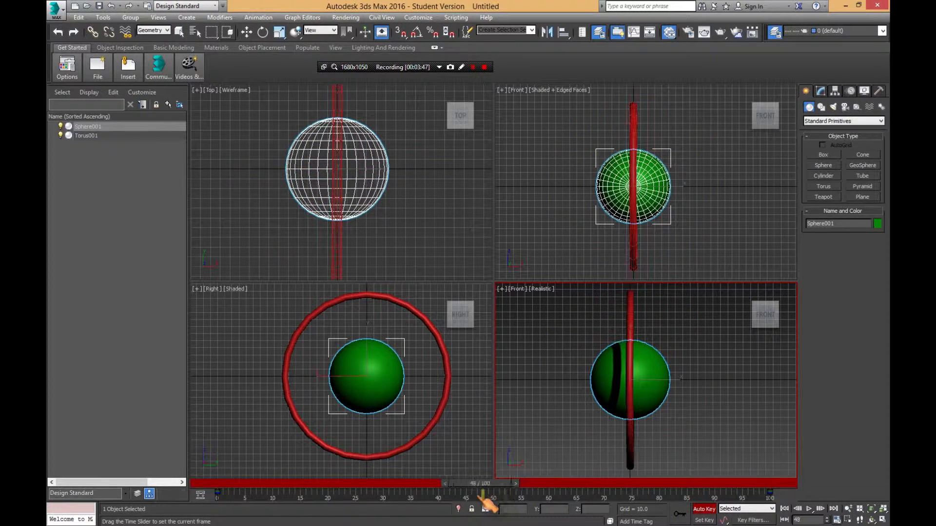
click(245, 32)
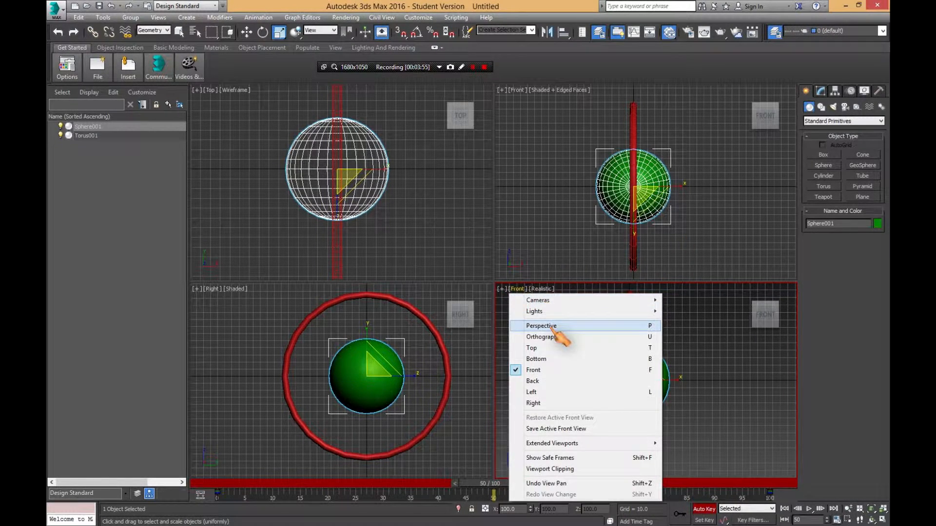
Step: Switch the lower-right viewport to Perspective
click(540, 326)
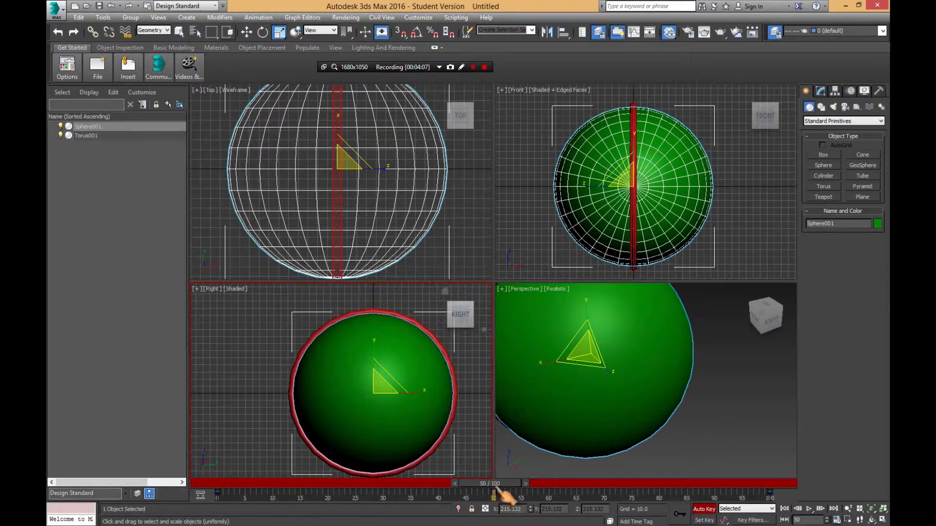
Step: At frame 100, key the sphere's scale back to 100 percent
drag(469, 484, 641, 484)
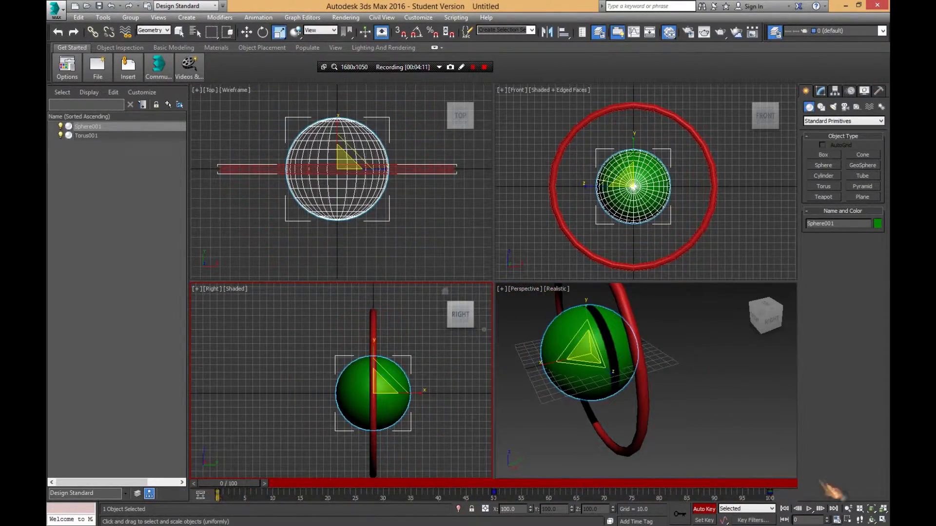
click(811, 508)
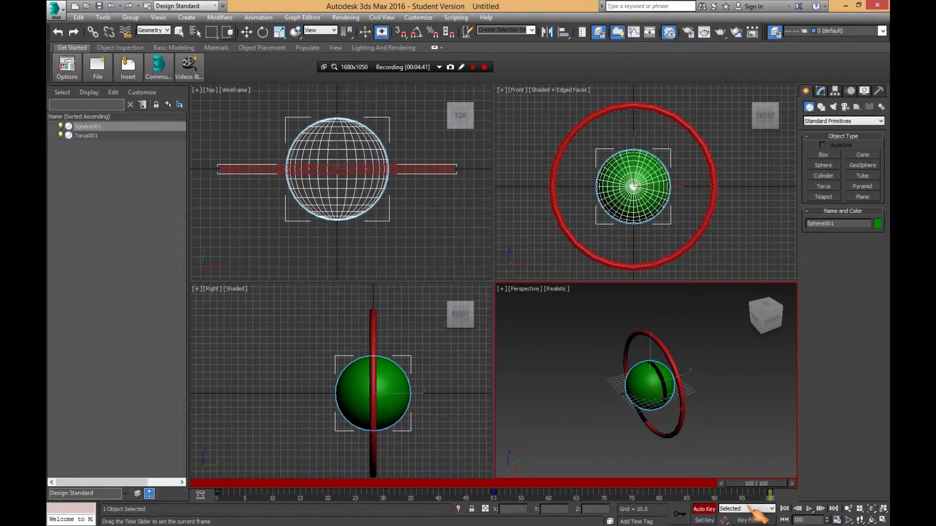
click(278, 32)
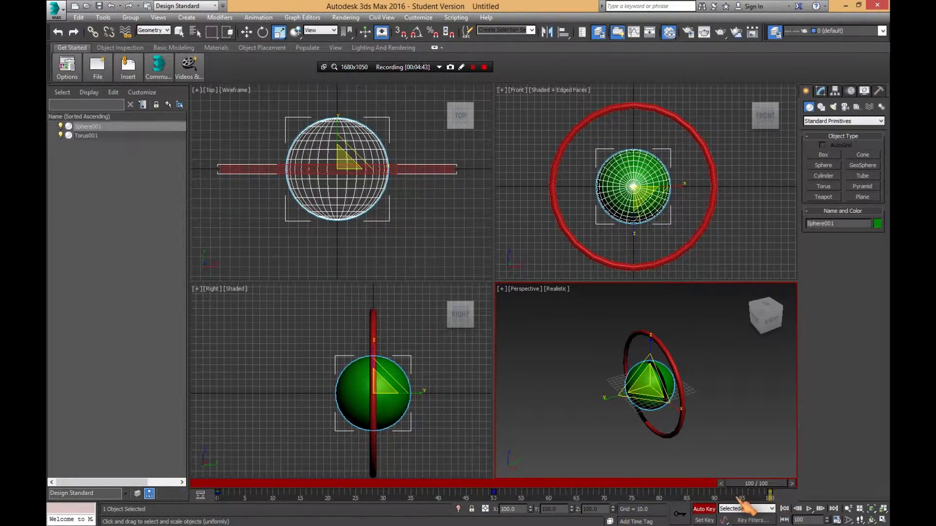
Step: Scrub the timeline to check the sphere growing and shrinking
drag(770, 494, 683, 494)
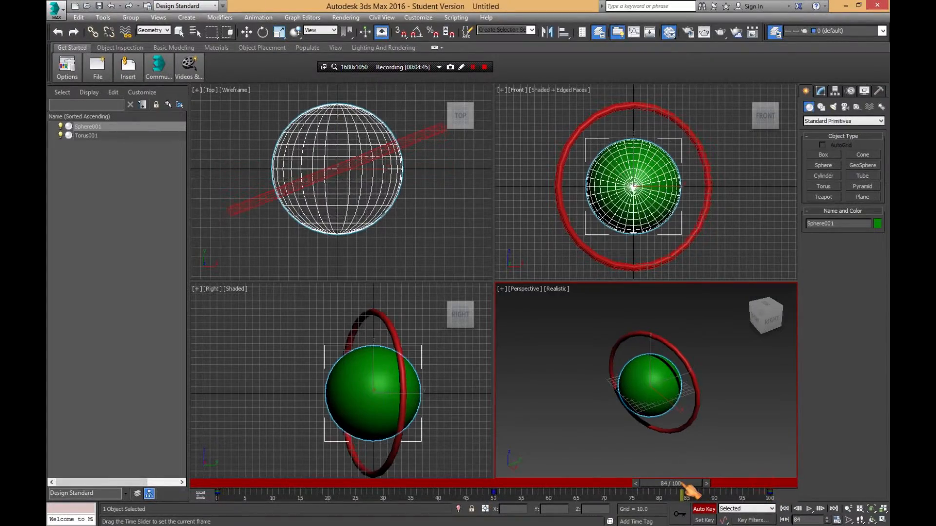
drag(687, 493, 498, 494)
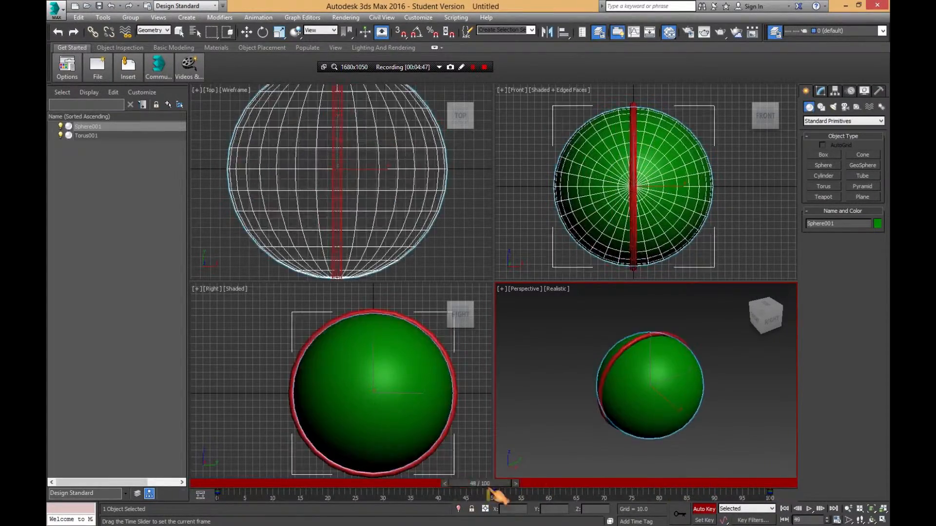
drag(468, 483, 327, 484)
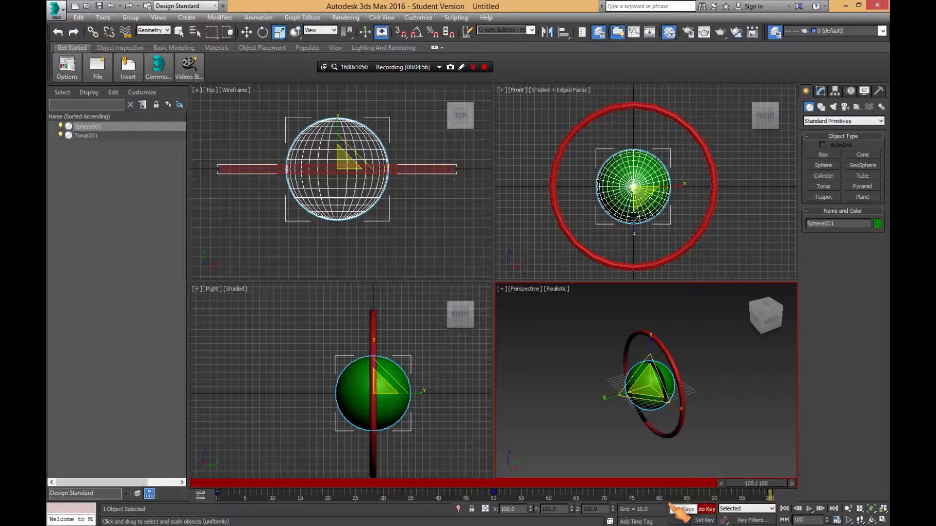
click(704, 509)
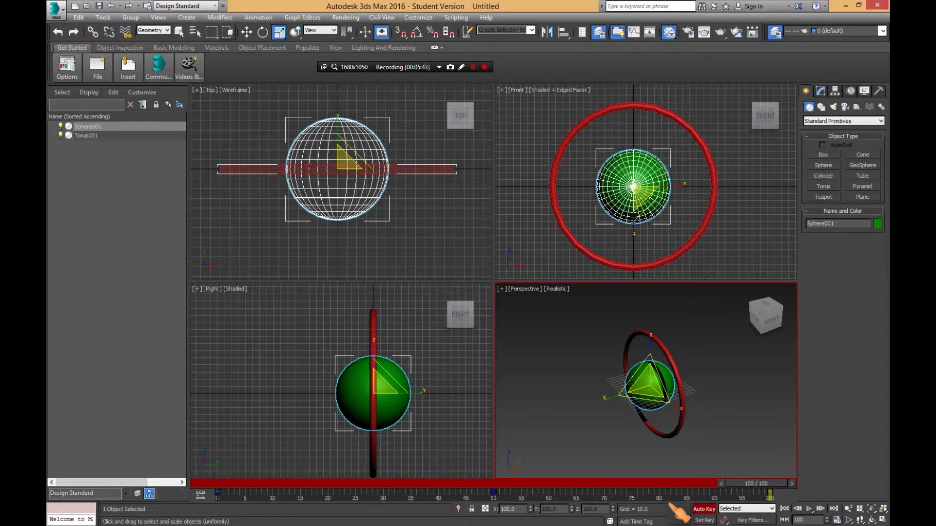
mouse_move(454, 364)
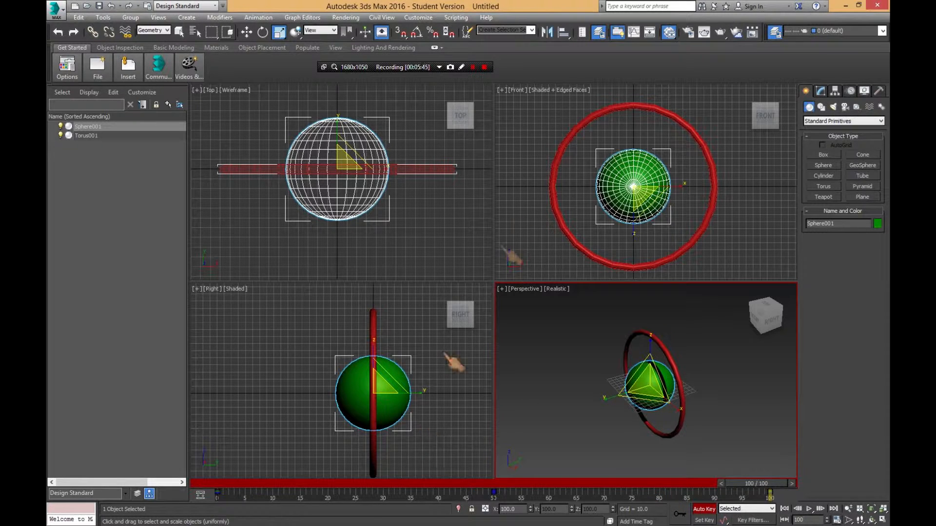
mouse_move(534, 213)
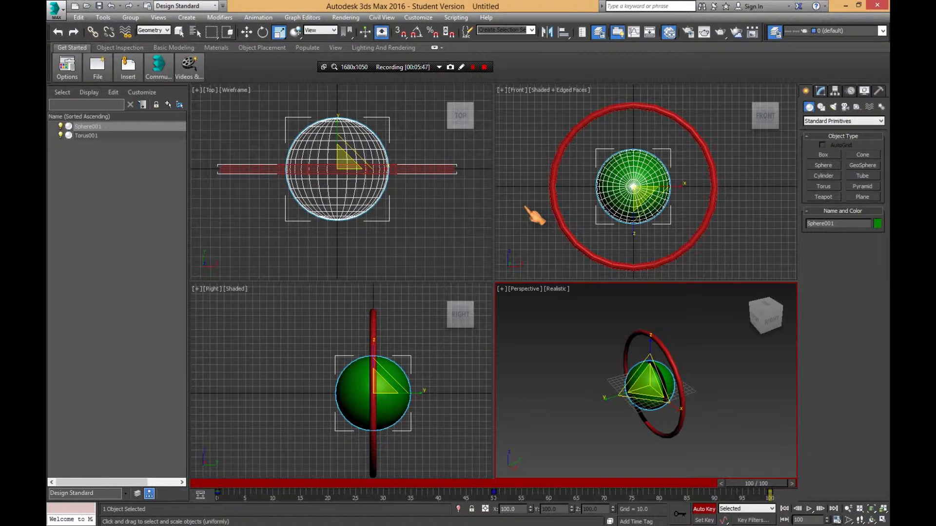